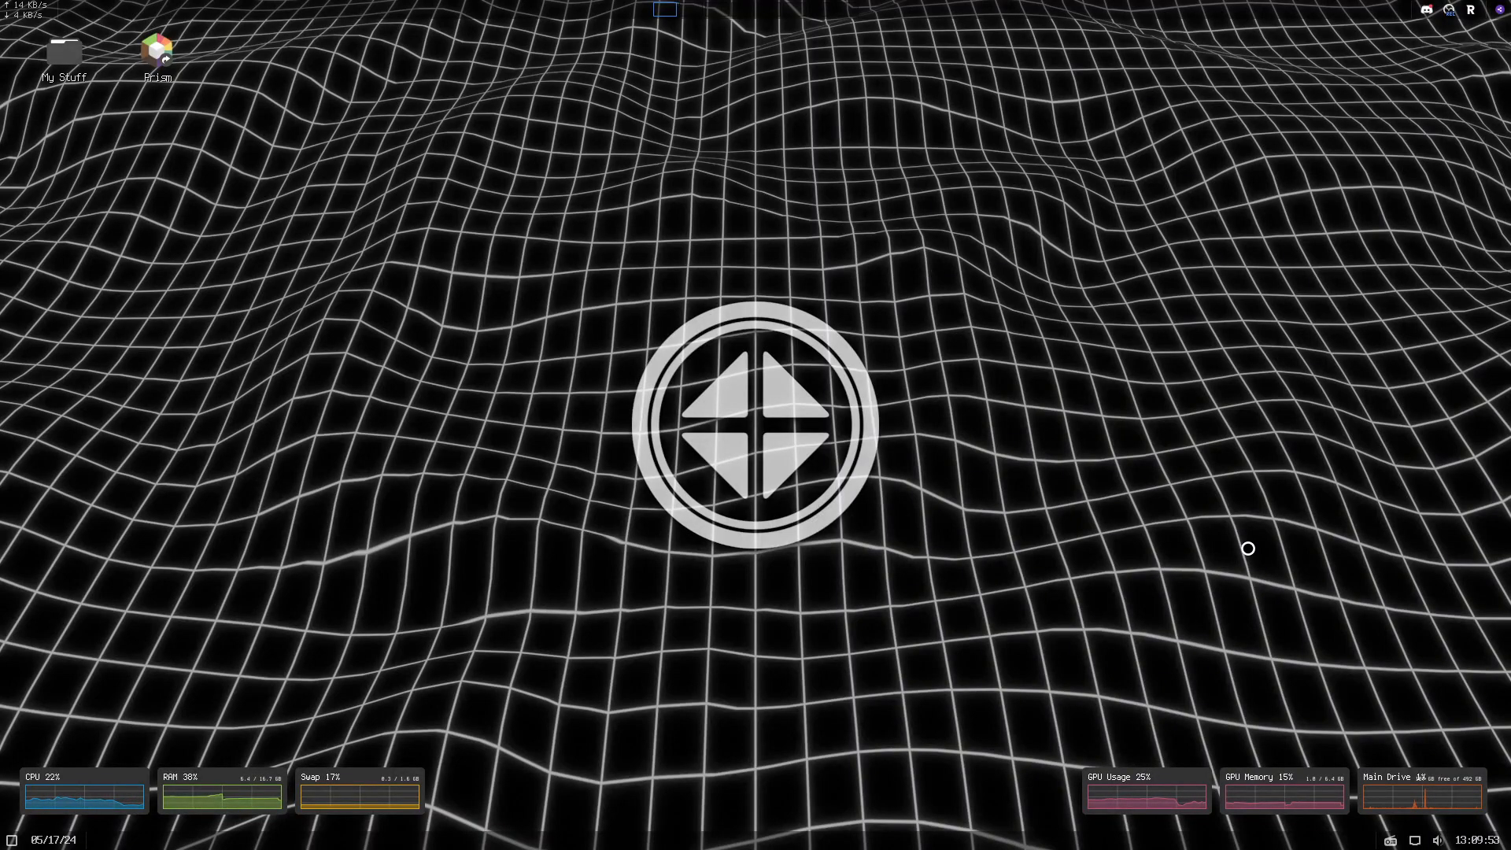
mouse_move(1012, 580)
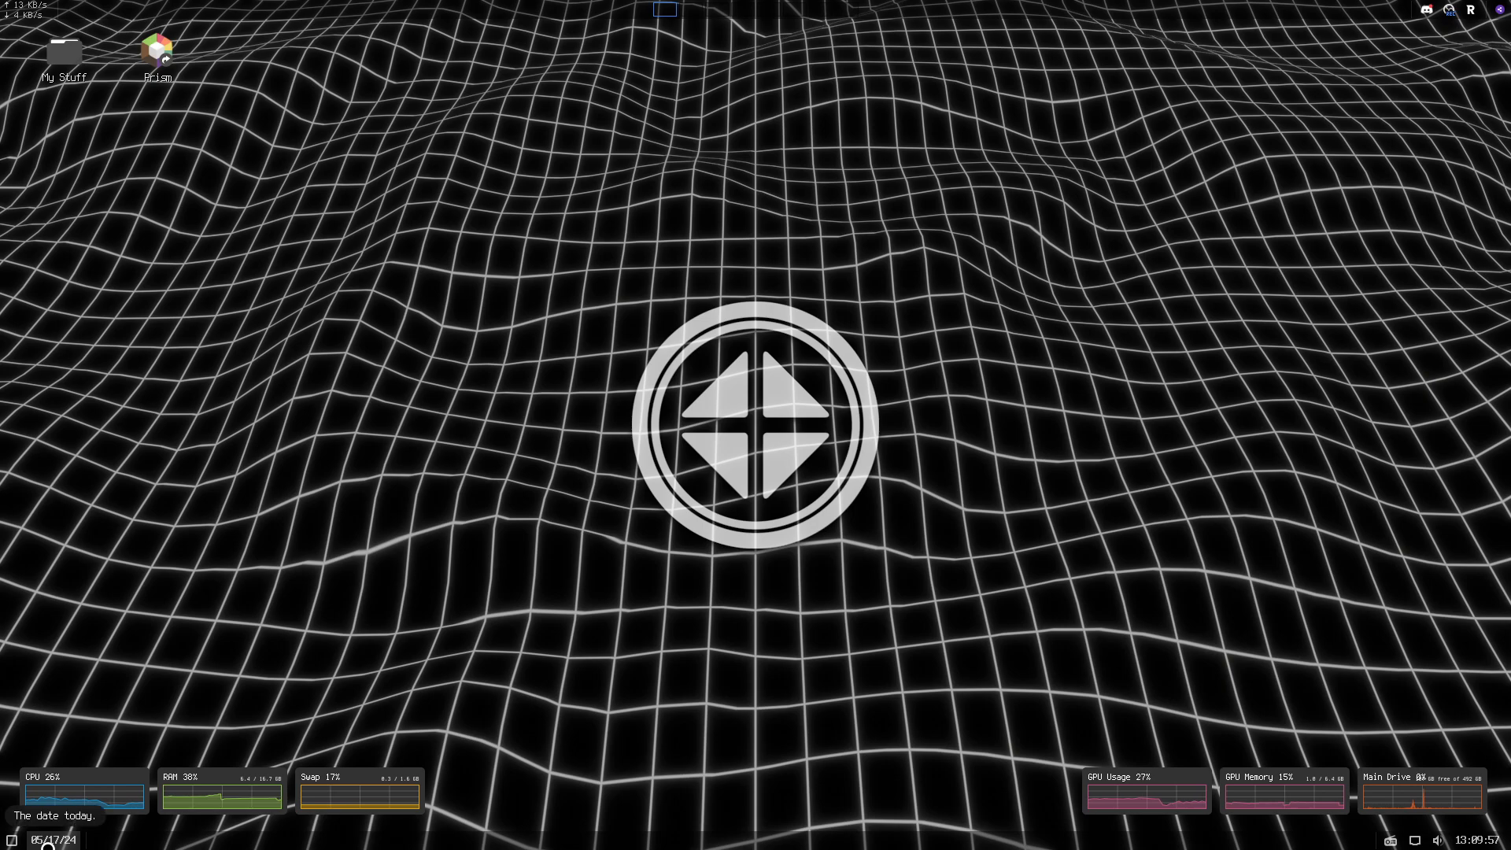
Show today's calendar from the panel clock, then open the KDE application launcher.
click(54, 840)
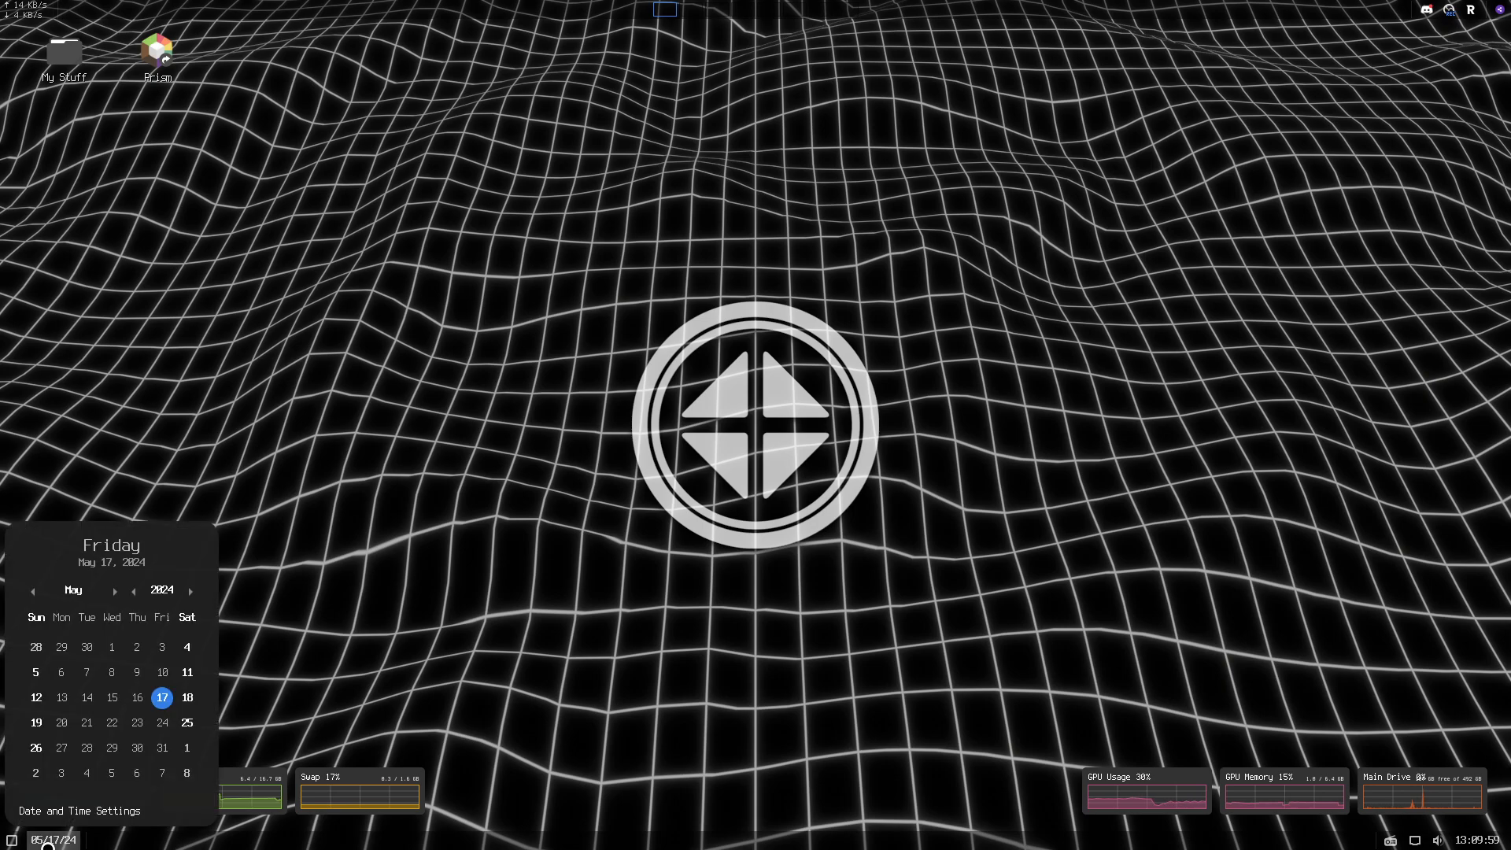
click(10, 841)
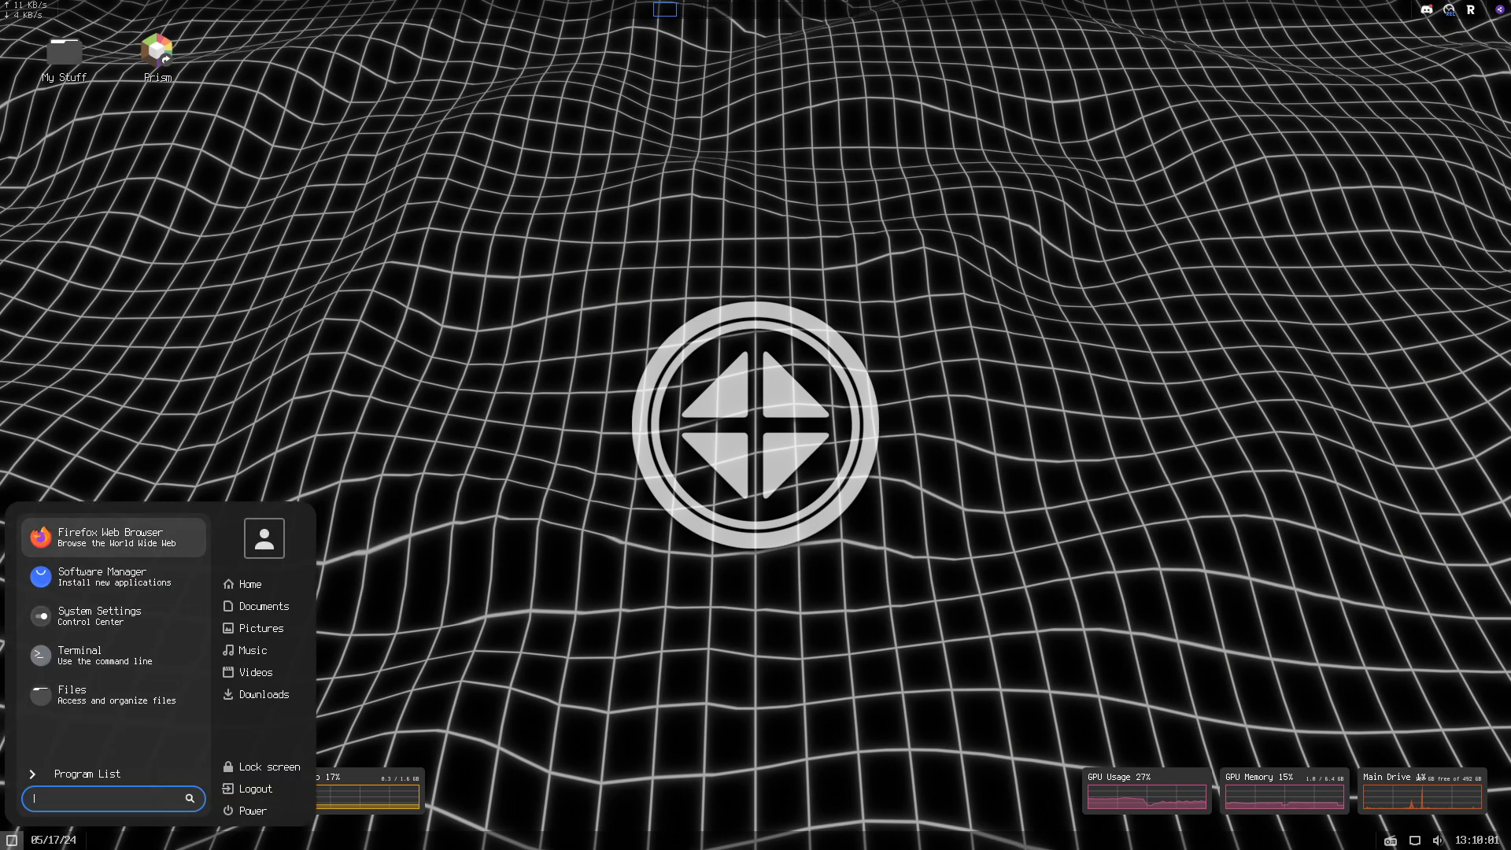
Launch Firefox and search for 'minecraft'.
click(111, 537)
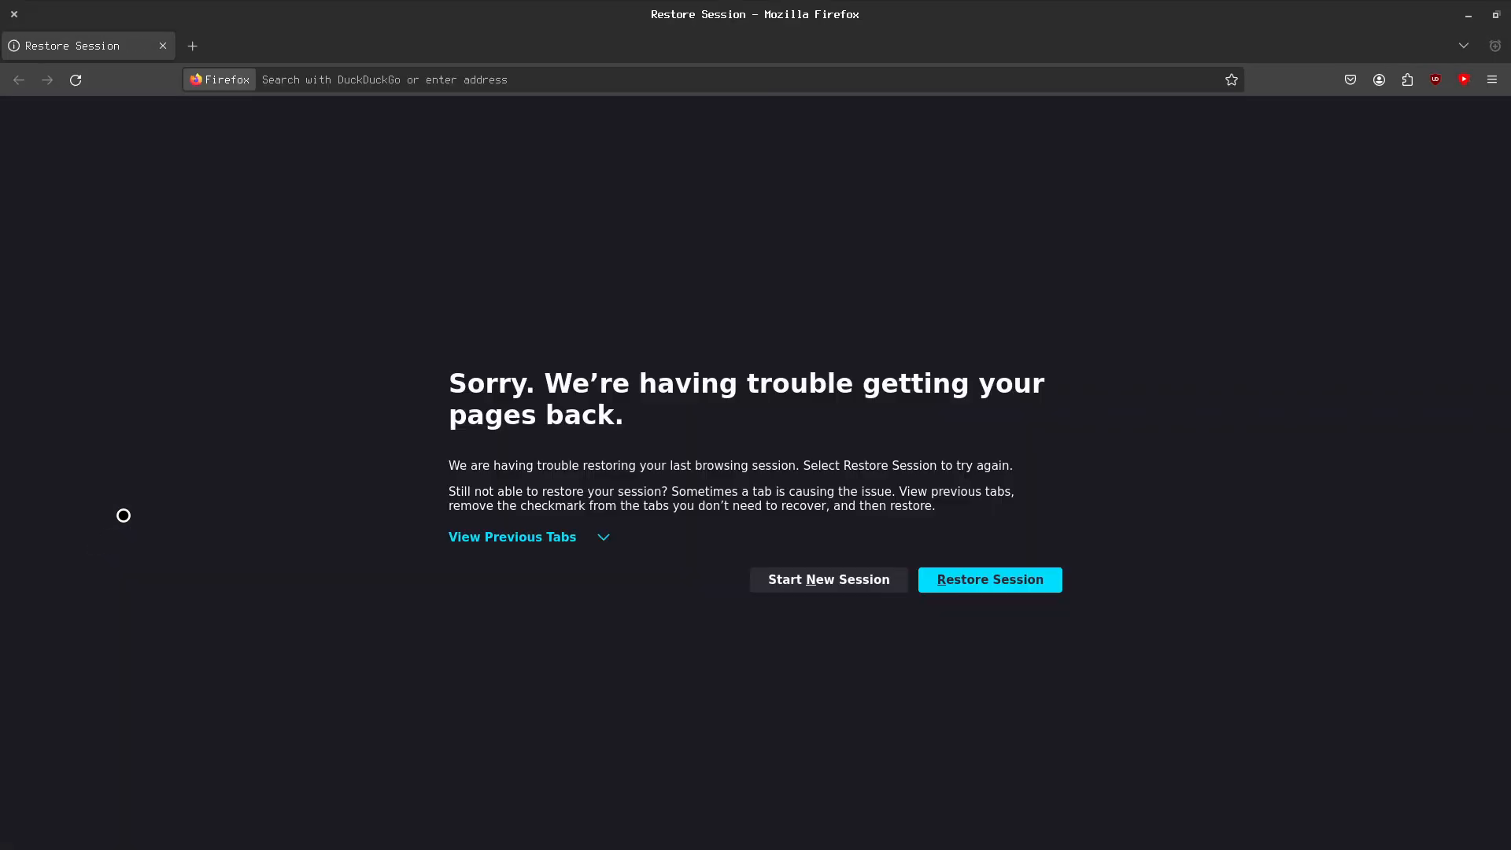
text(mine)
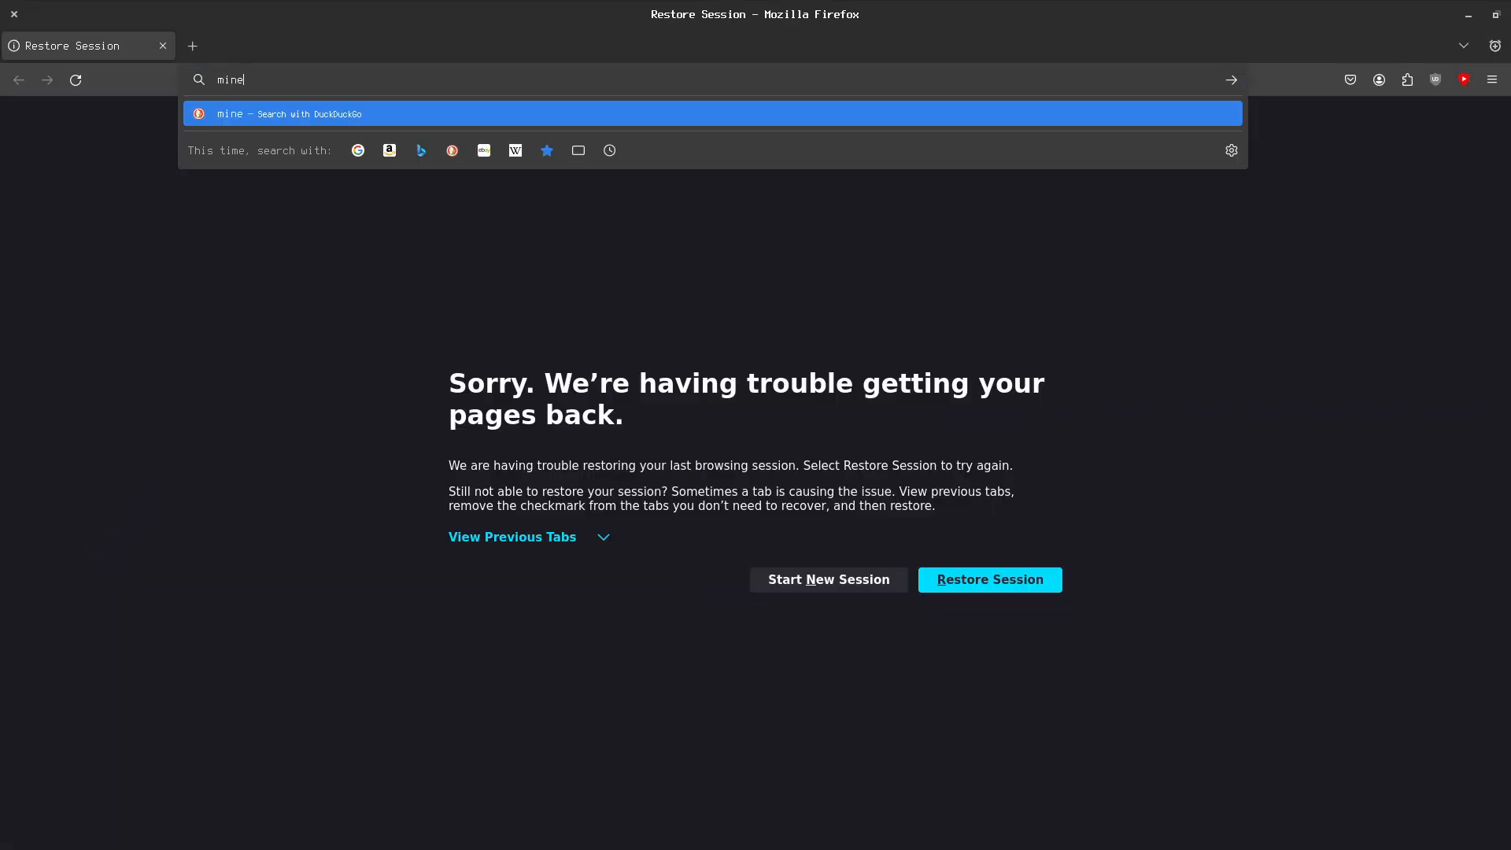
text(craft)
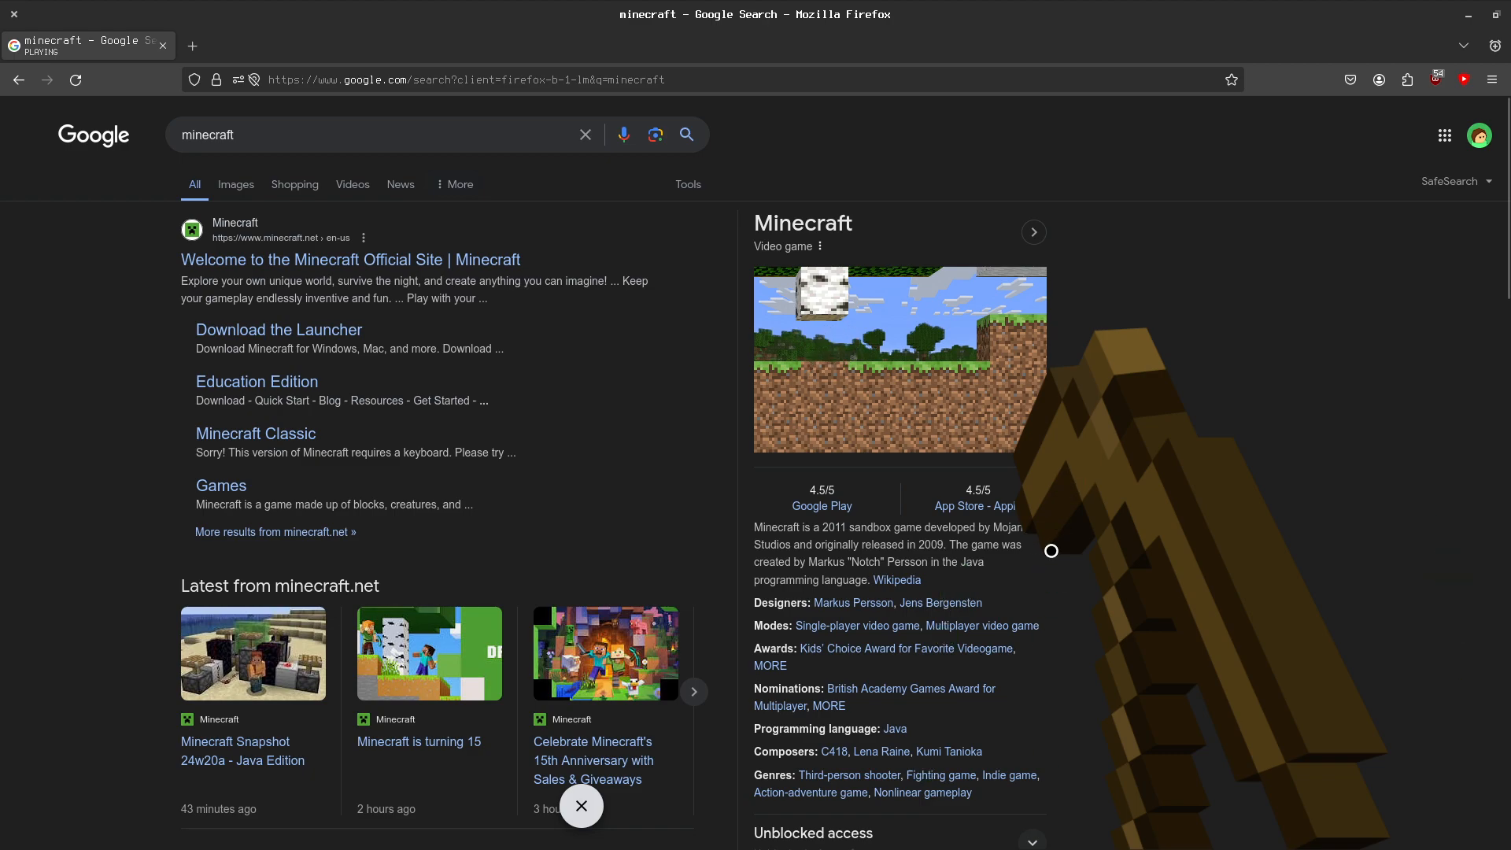
Scroll down the minecraft results to the Xbox and Nintendo store listings.
scroll(down, 3)
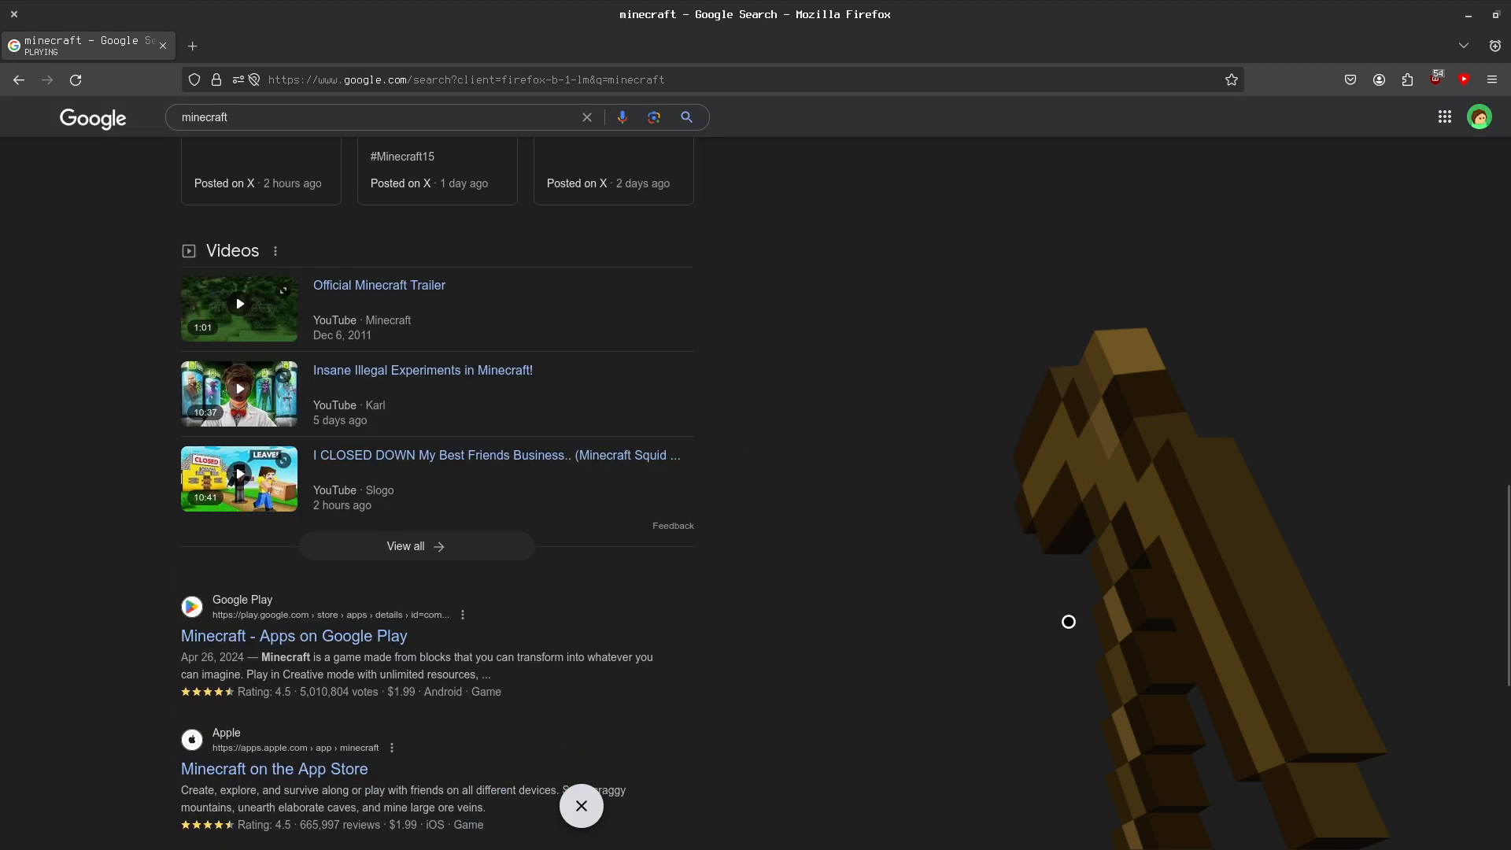
scroll(down, 3)
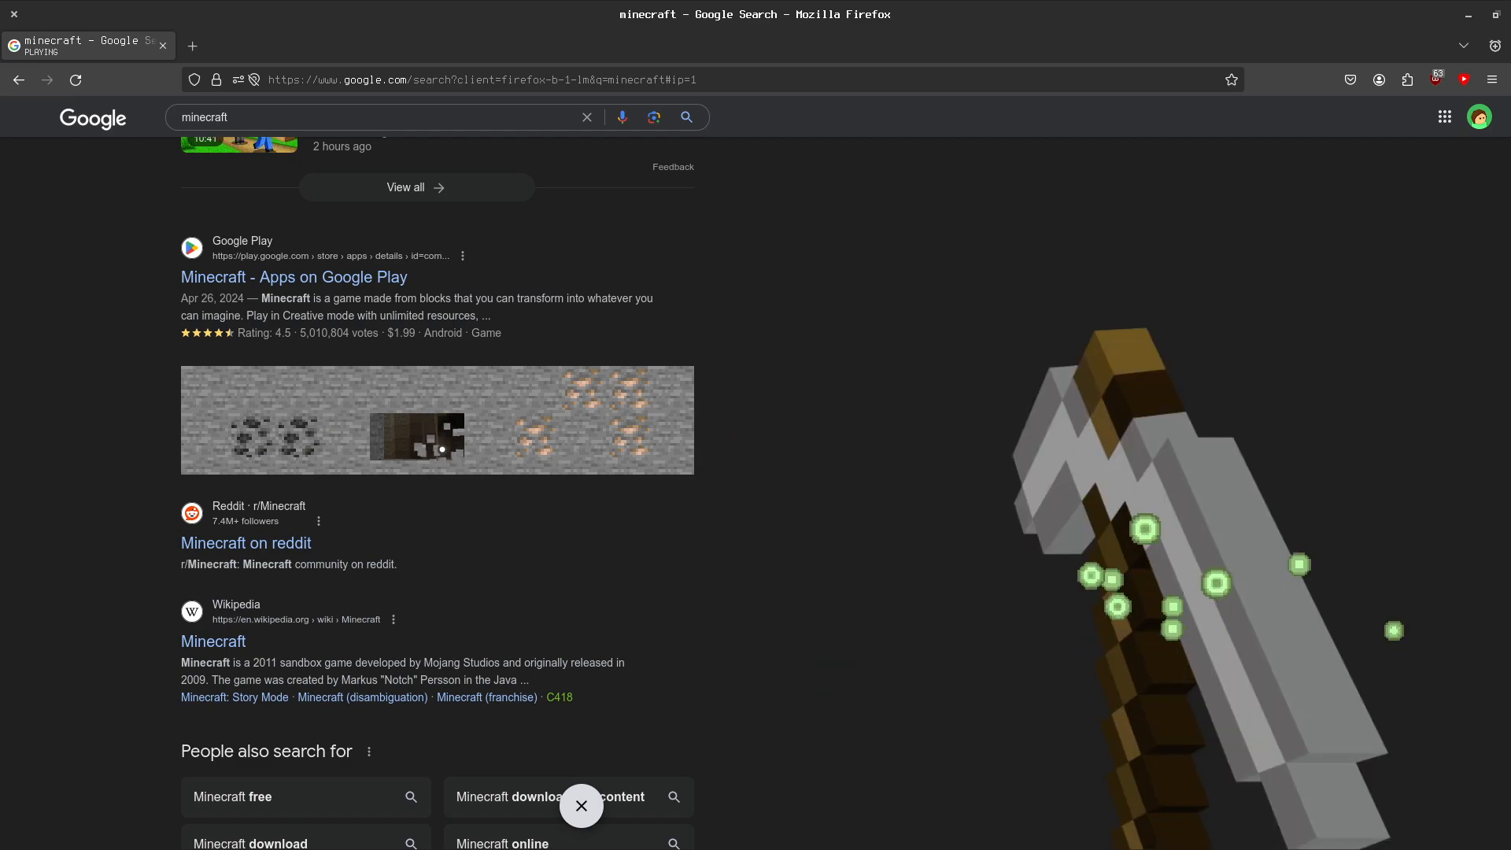
scroll(down, 3)
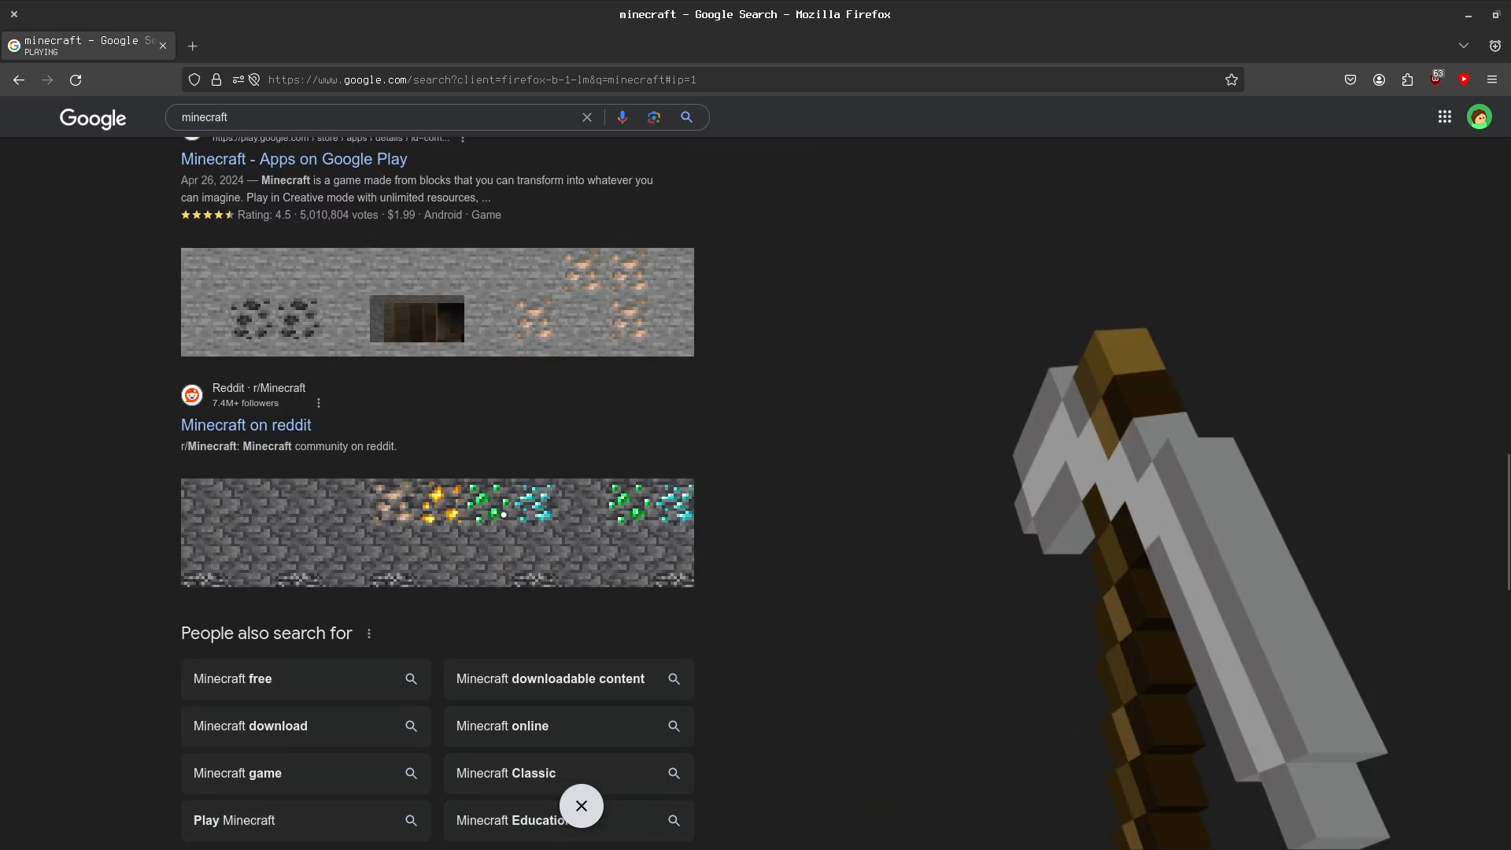
scroll(down, 3)
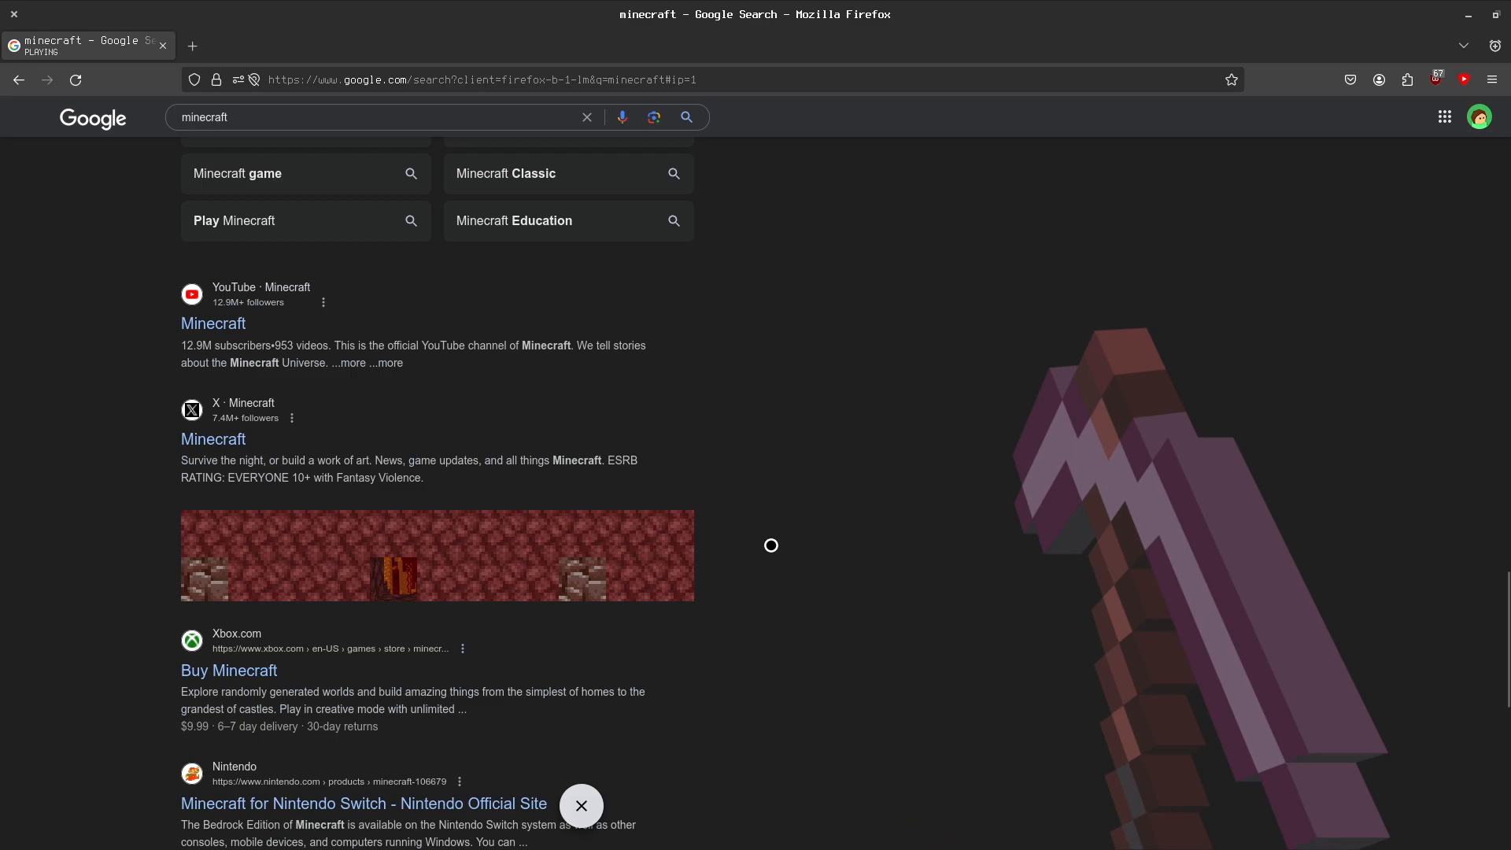
scroll(down, 3)
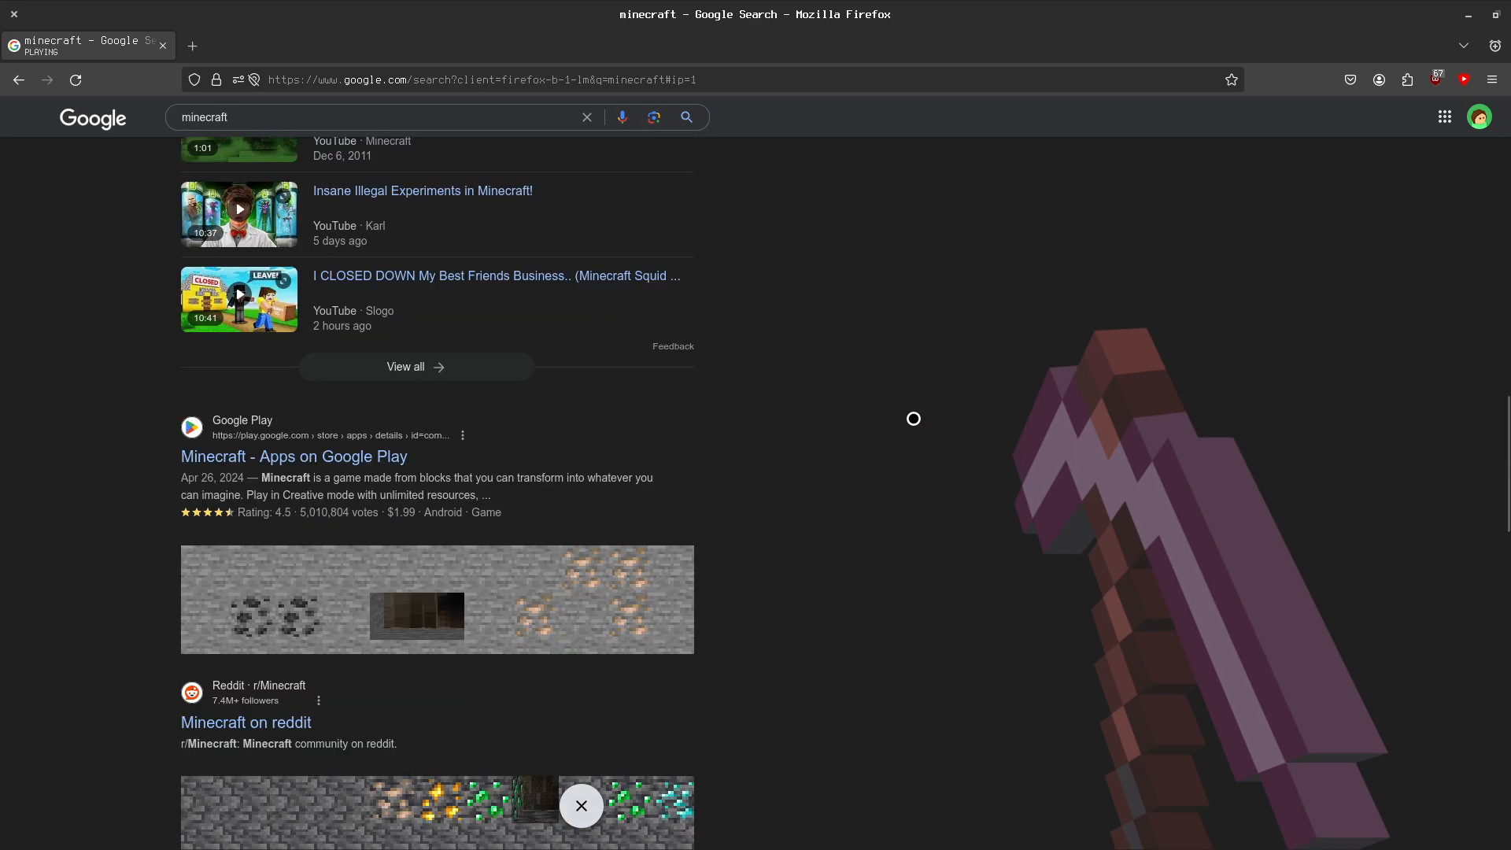
scroll(up, 3)
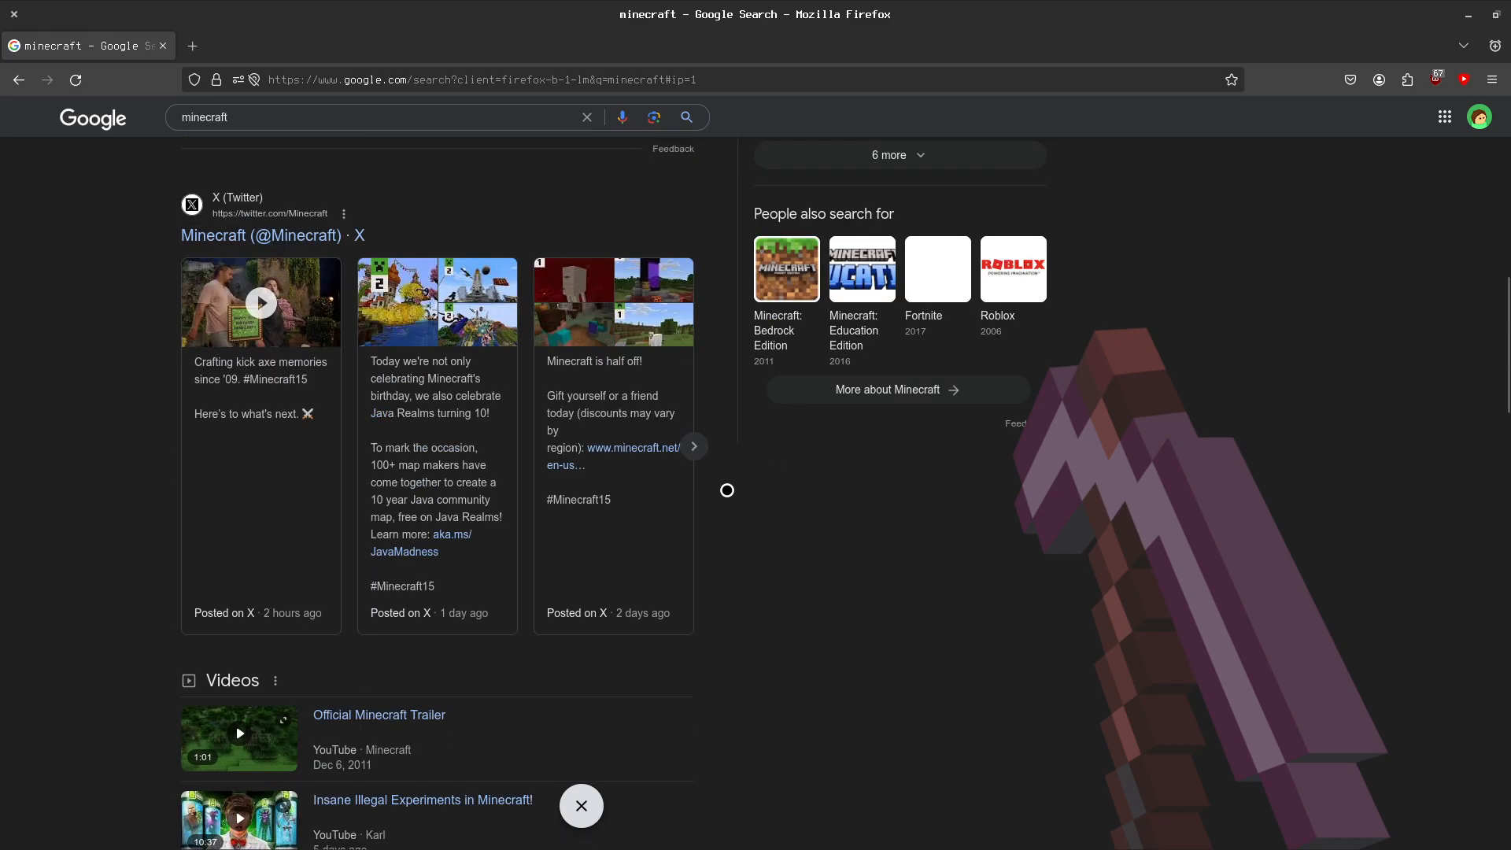
scroll(up, 3)
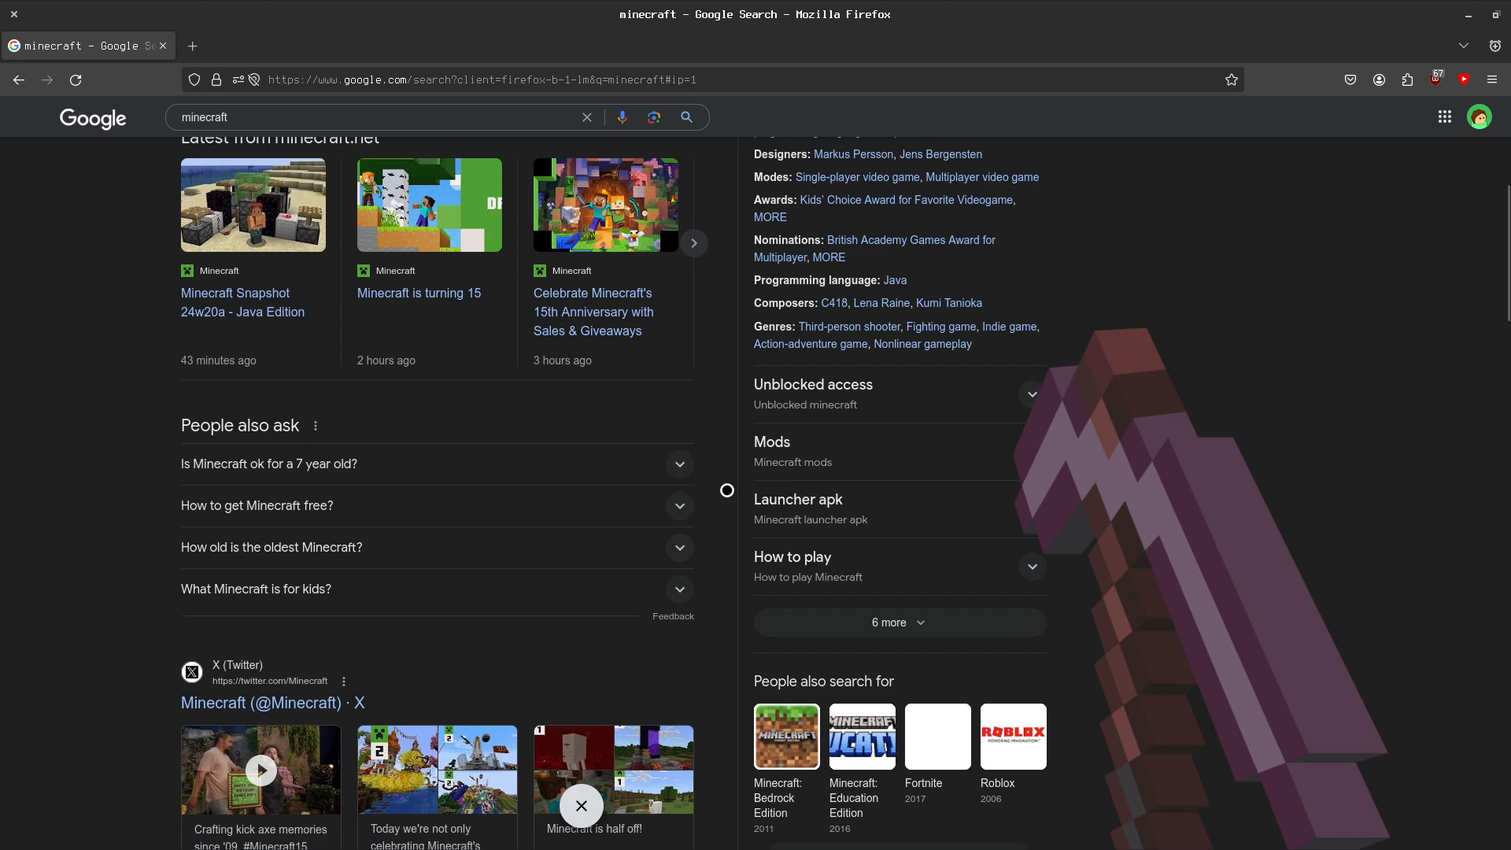
scroll(up, 3)
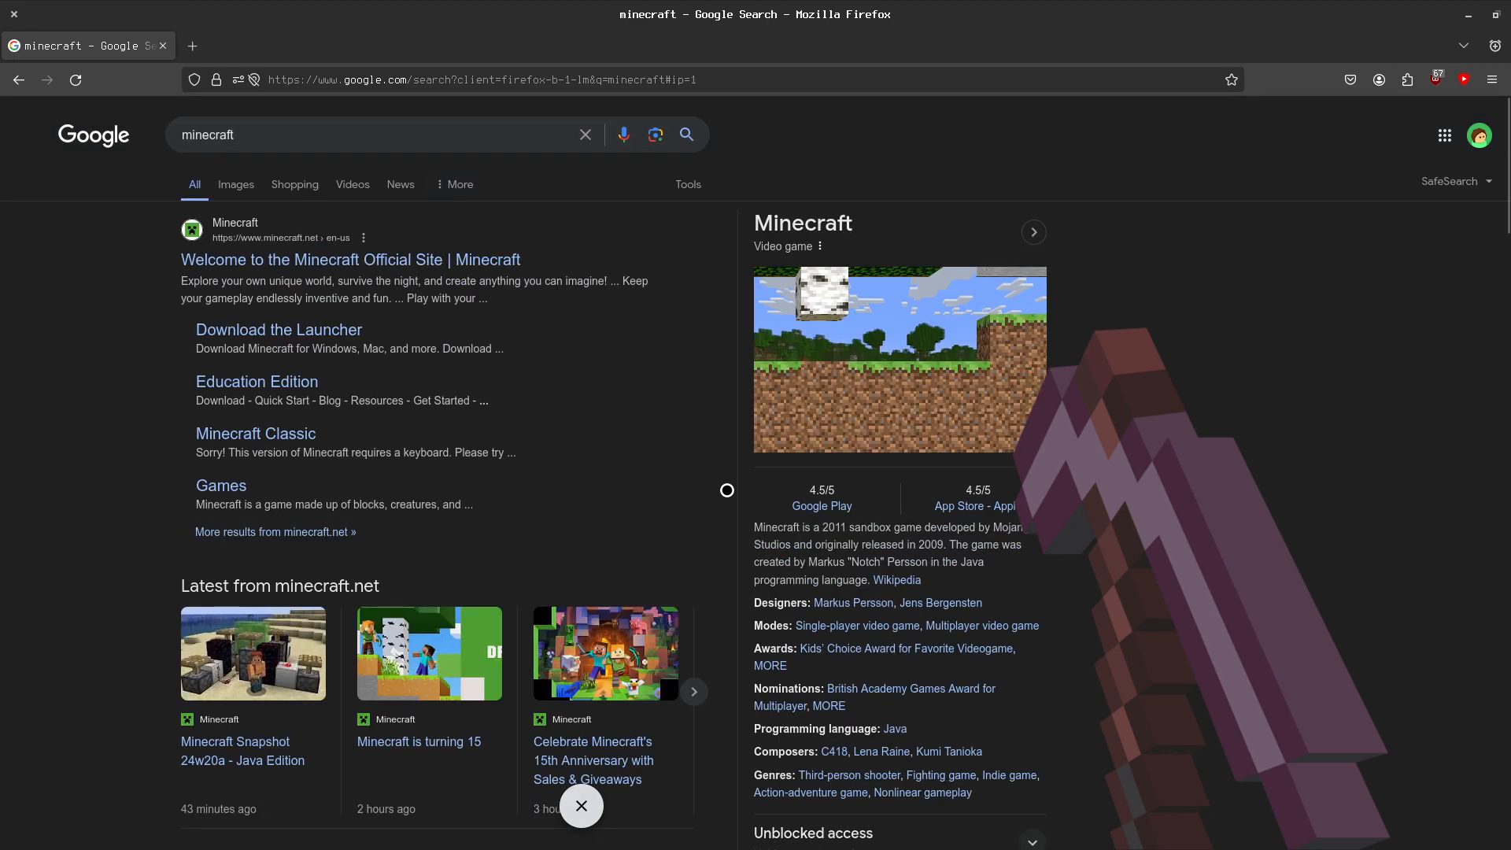
mouse_move(954, 341)
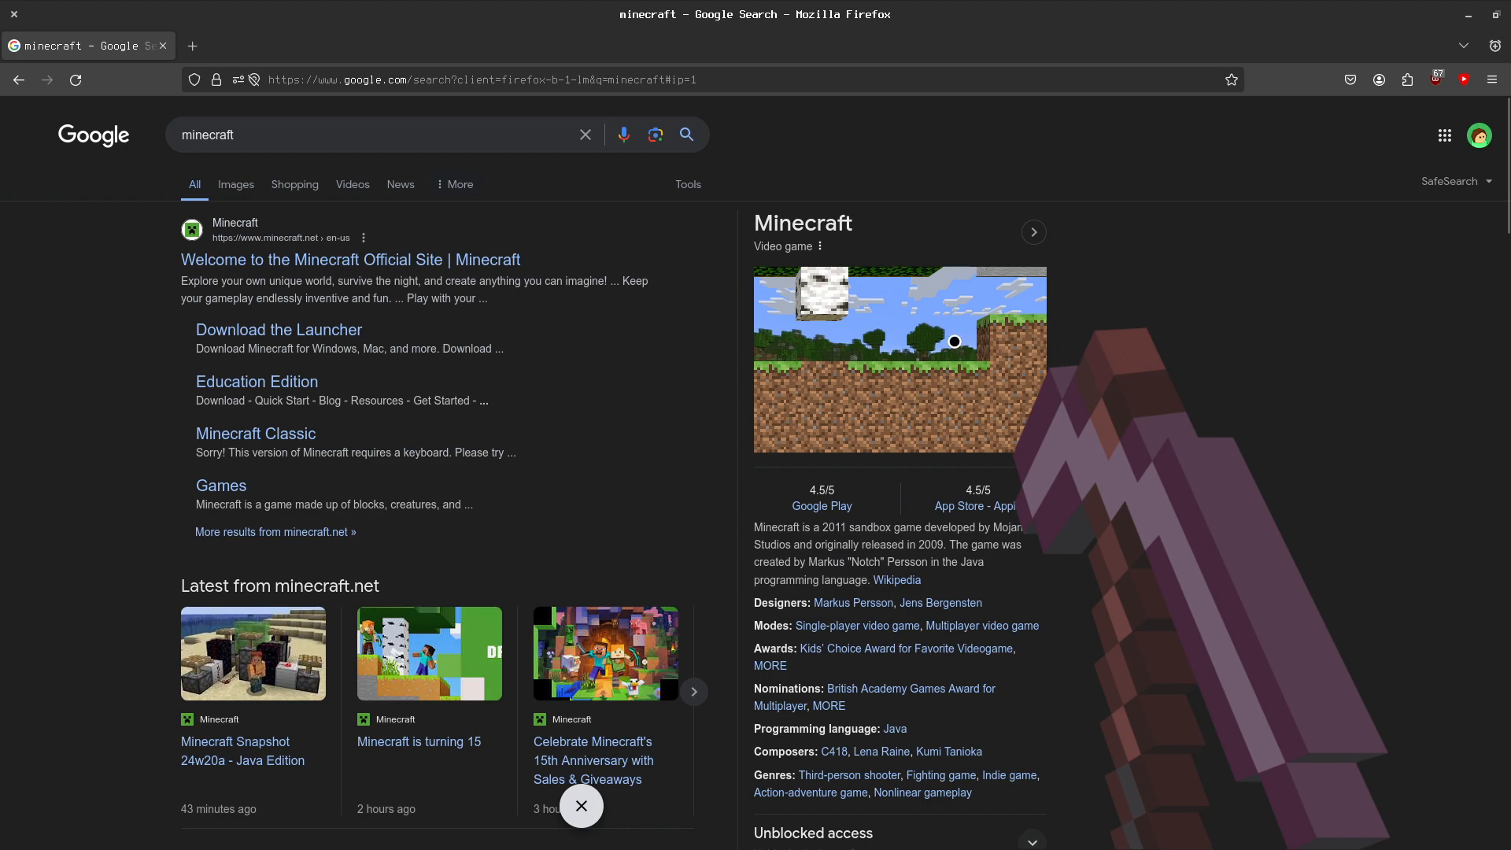
mouse_move(1082, 323)
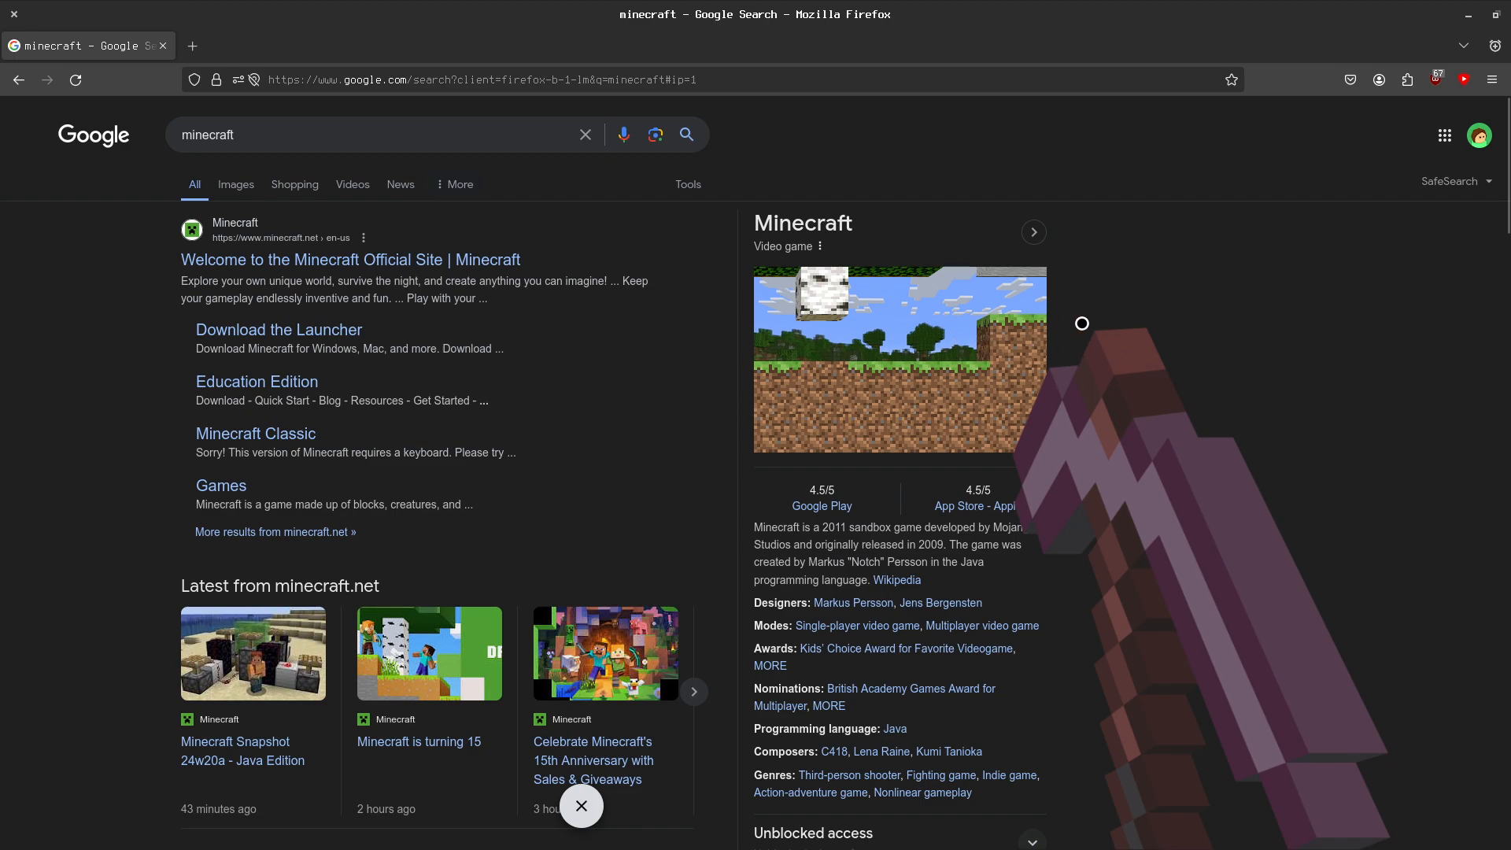
mouse_move(1172, 277)
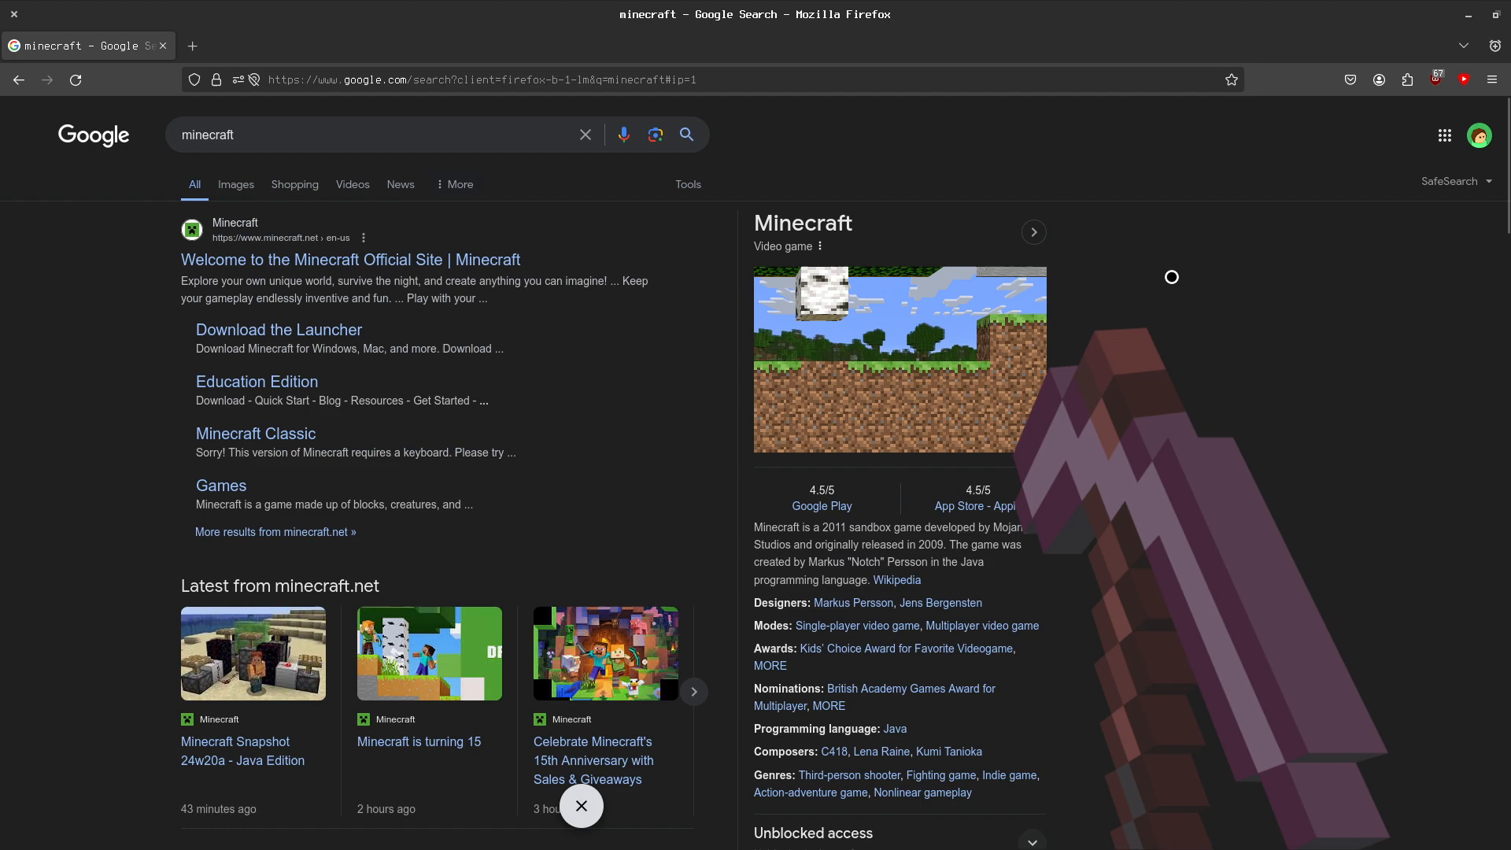
mouse_move(1160, 332)
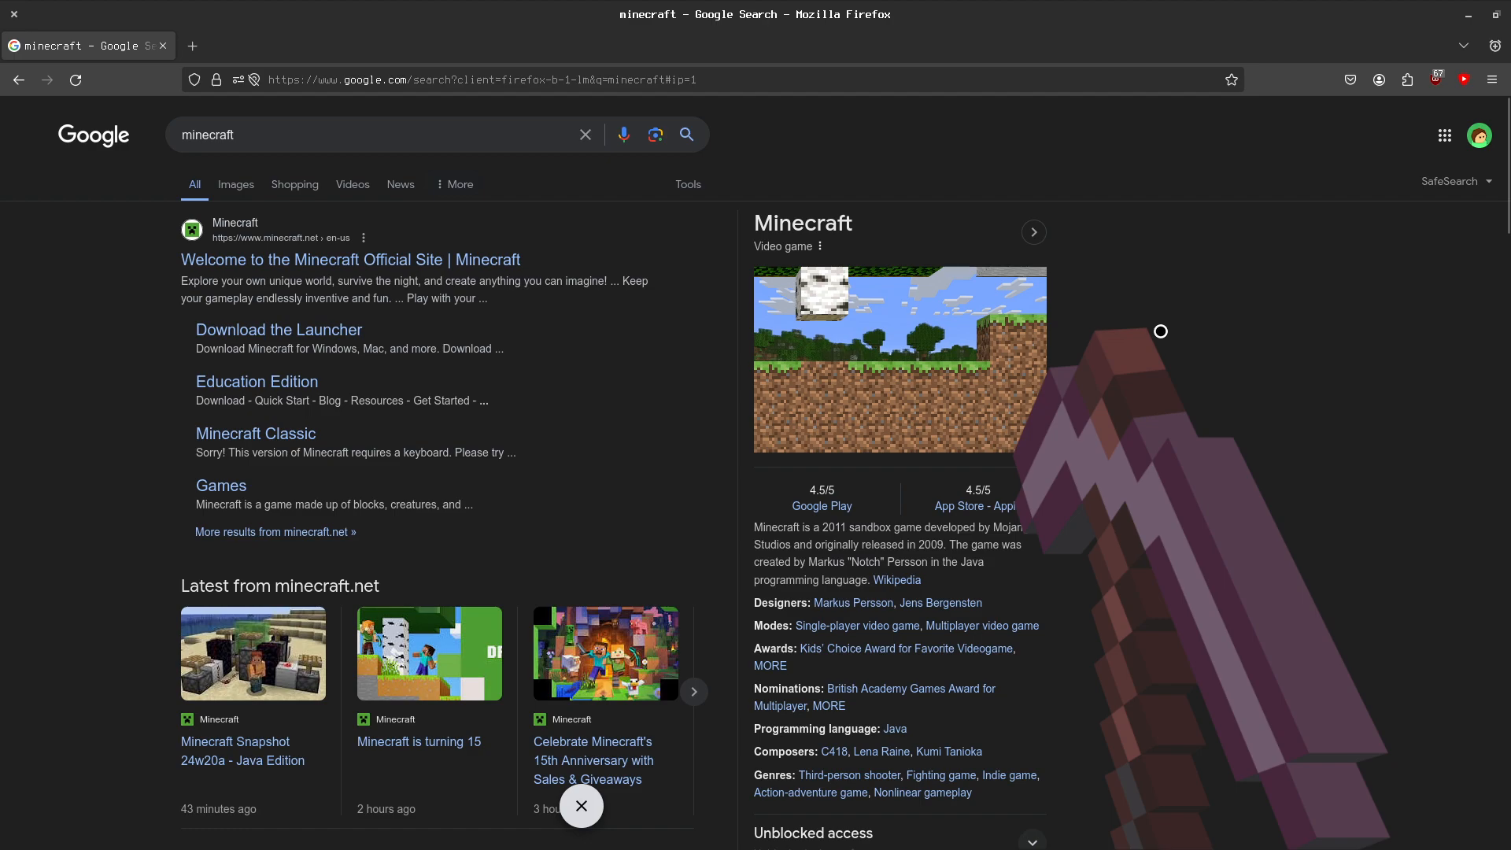
mouse_move(1139, 344)
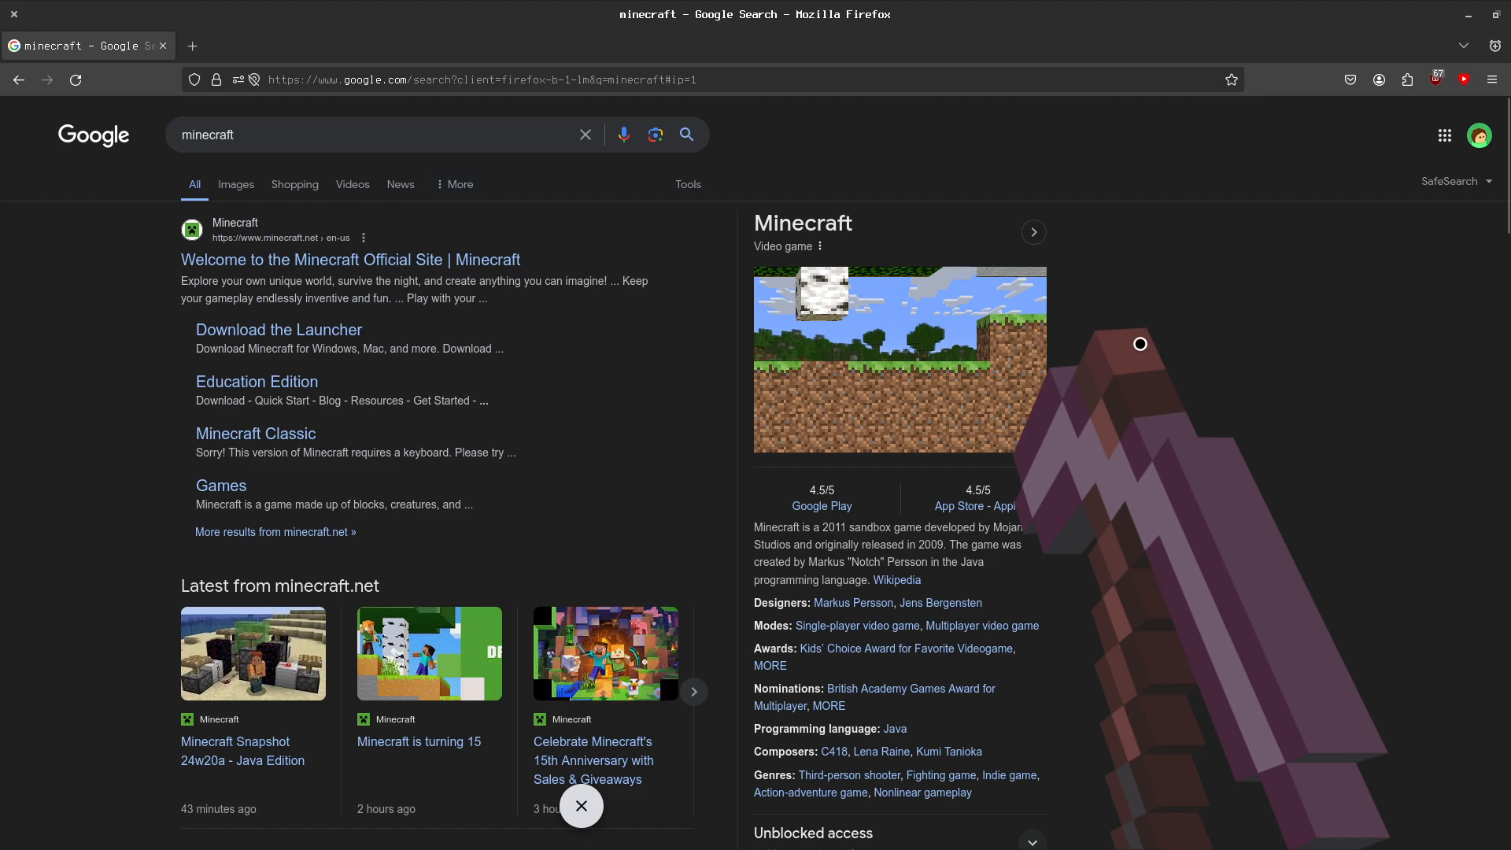
mouse_move(576, 446)
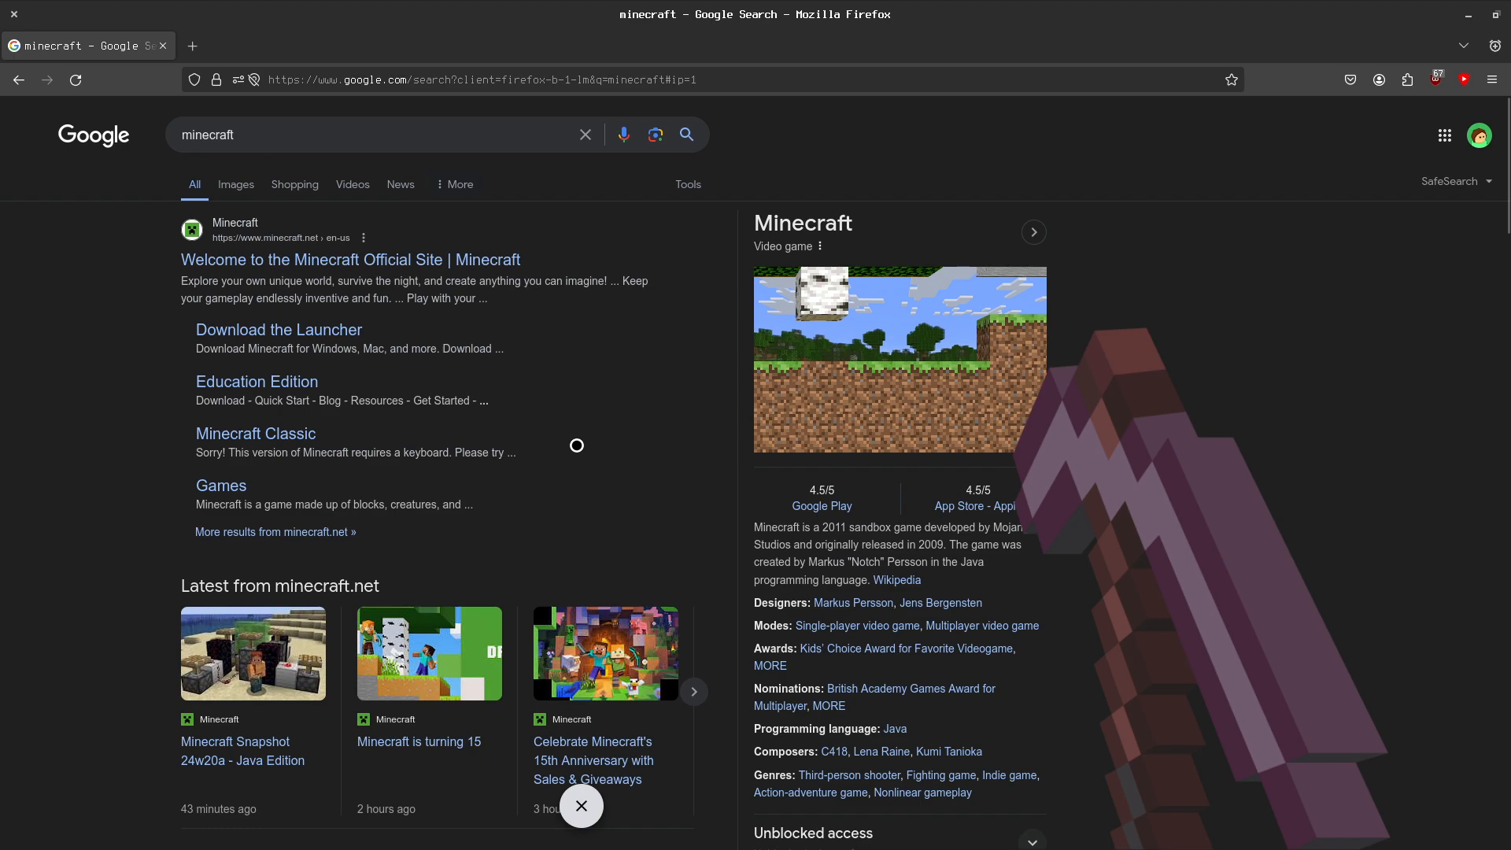
mouse_move(583, 340)
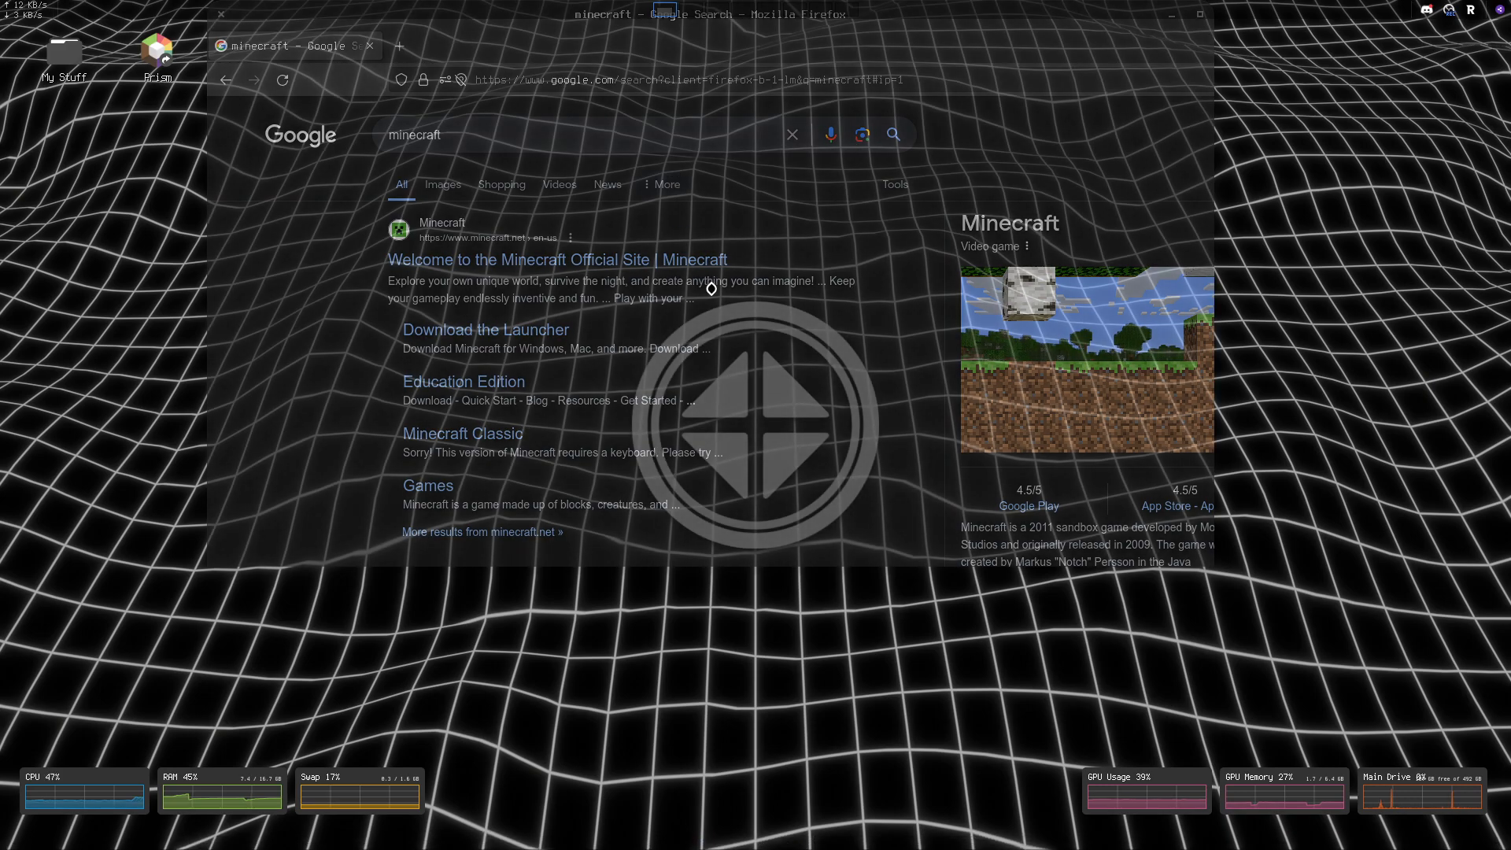
mouse_move(262, 349)
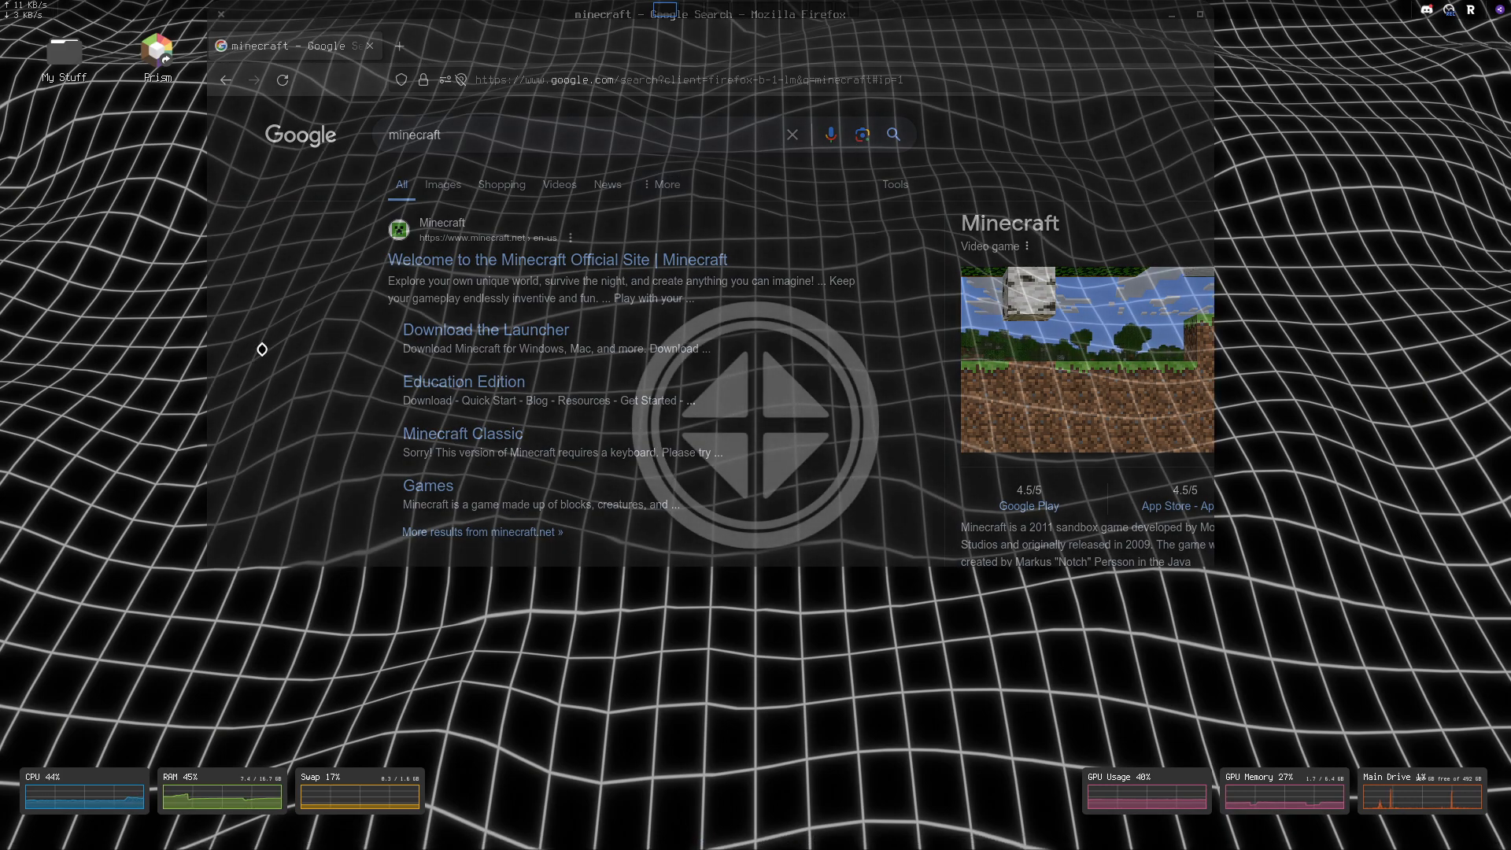